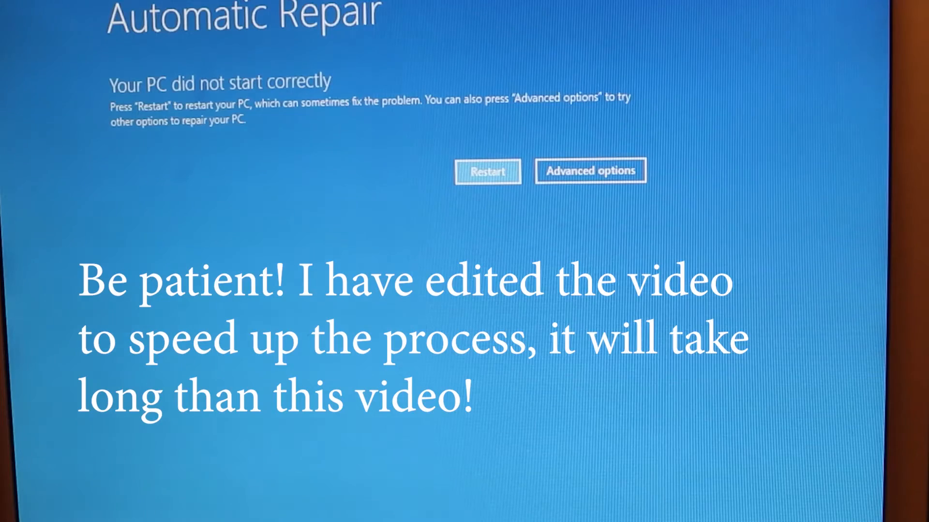
mouse_move(705, 132)
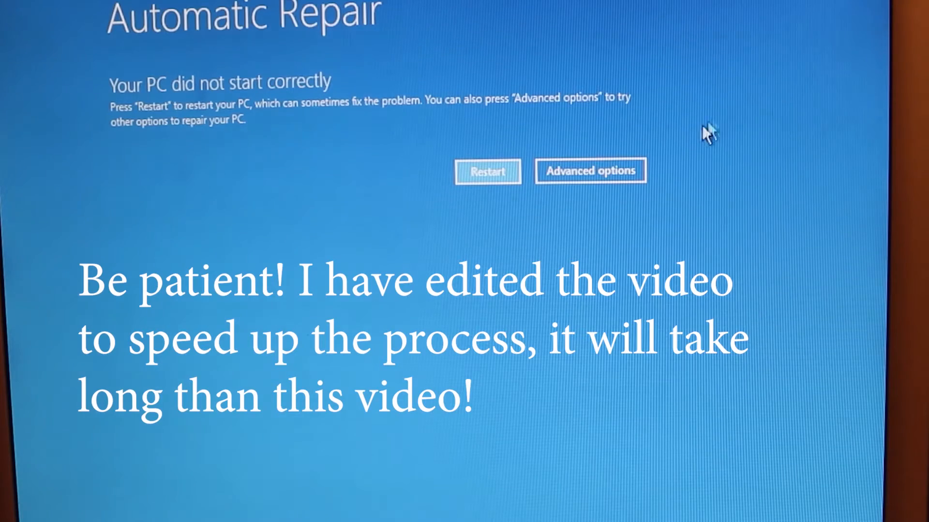
Go from the Automatic Repair notice to Advanced options for further recovery choices.
click(589, 171)
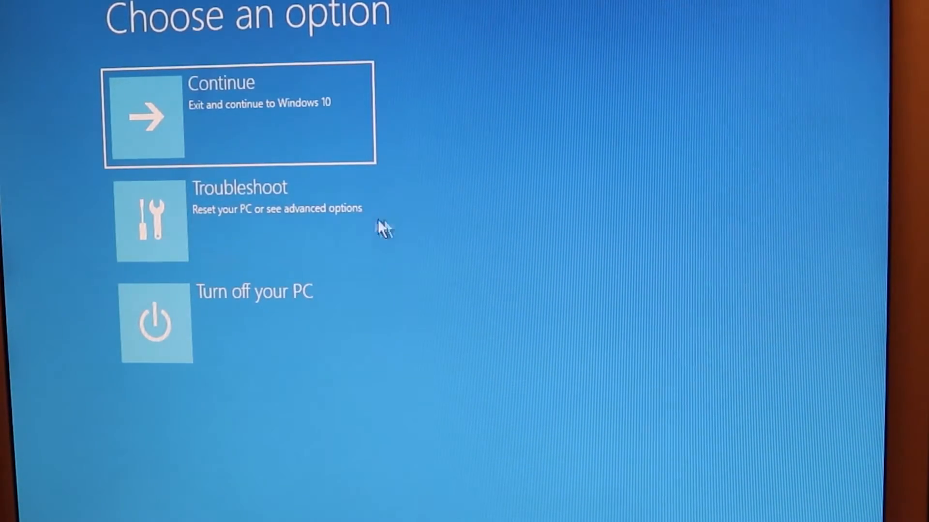
mouse_move(248, 223)
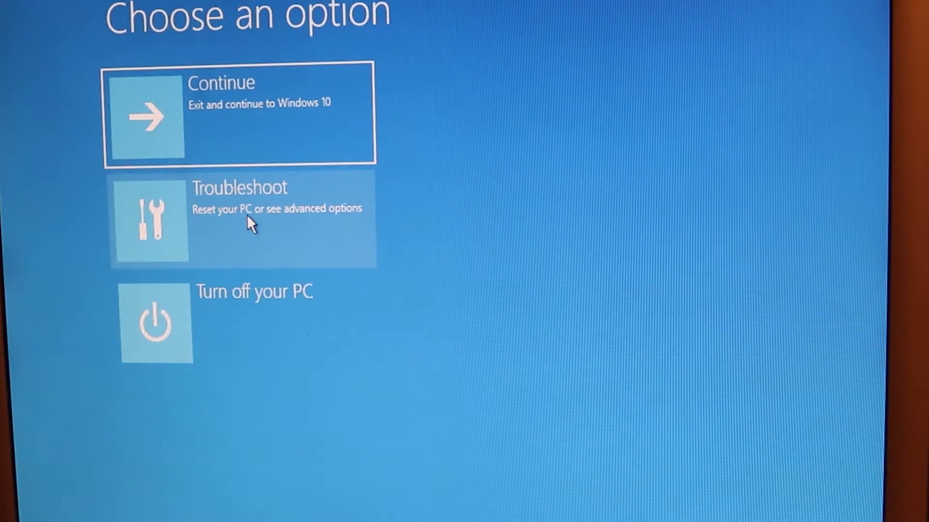
Choose Troubleshoot, Advanced options, Startup Settings and restart into the numbered startup options list.
click(242, 219)
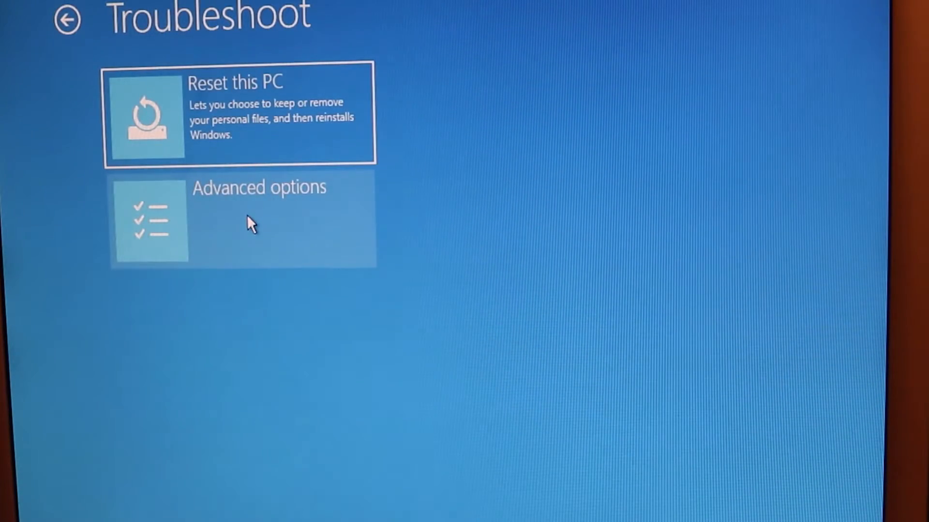
mouse_move(156, 240)
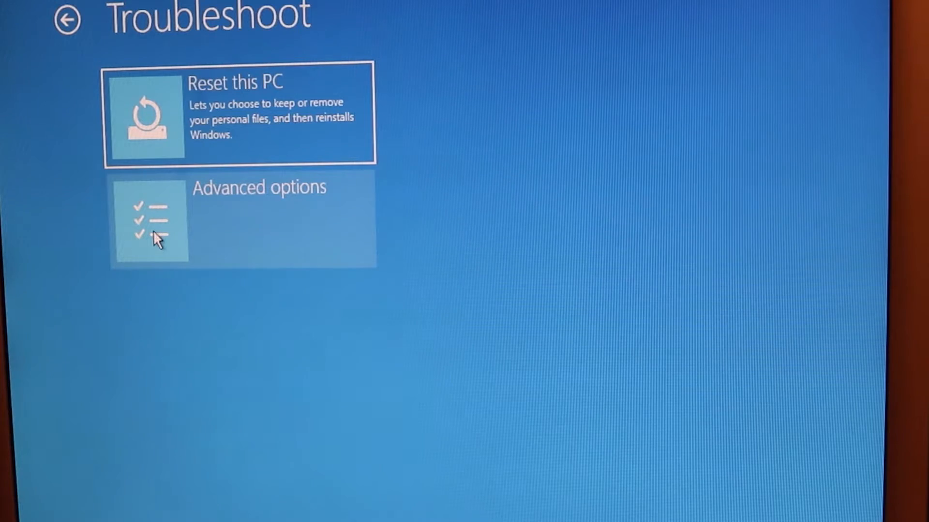
click(242, 221)
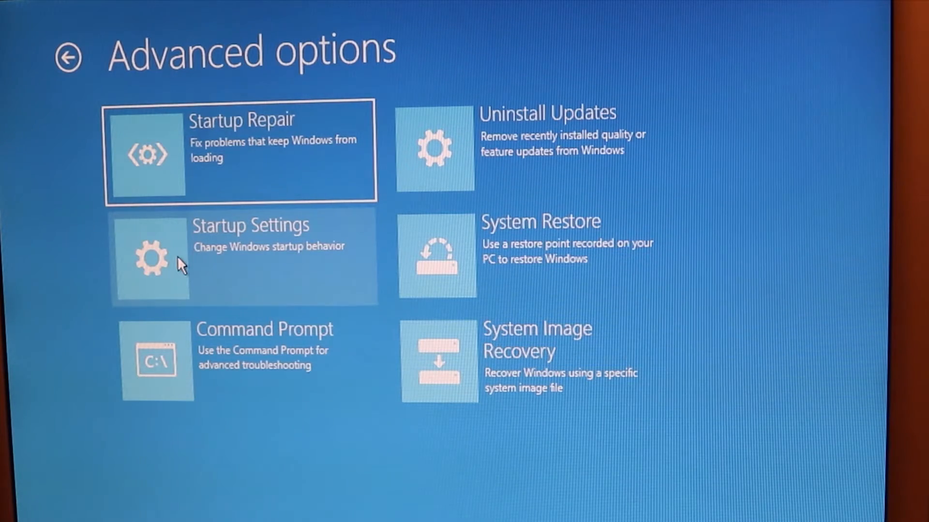
click(242, 255)
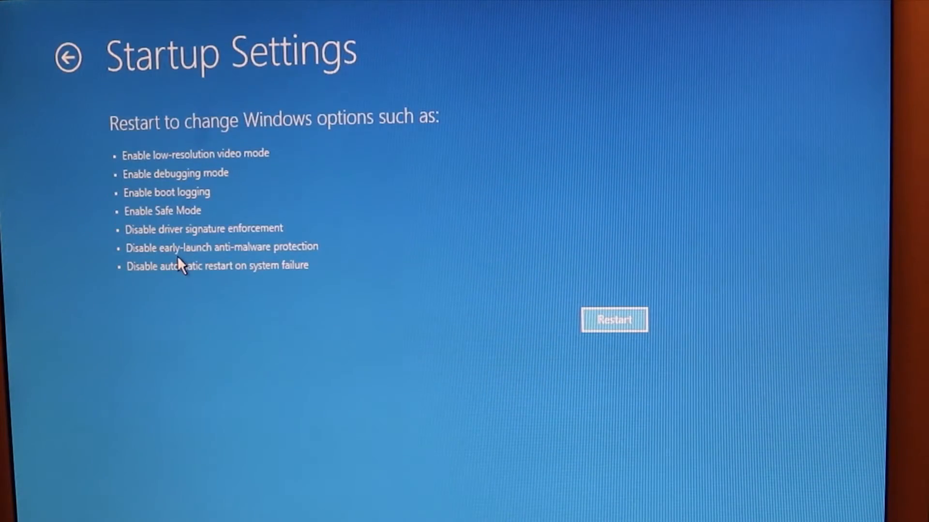
mouse_move(536, 310)
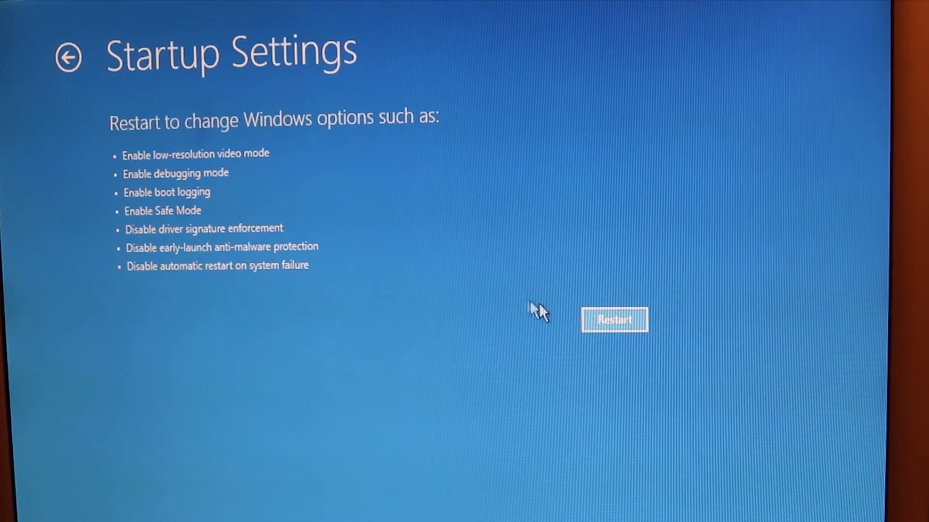
click(615, 320)
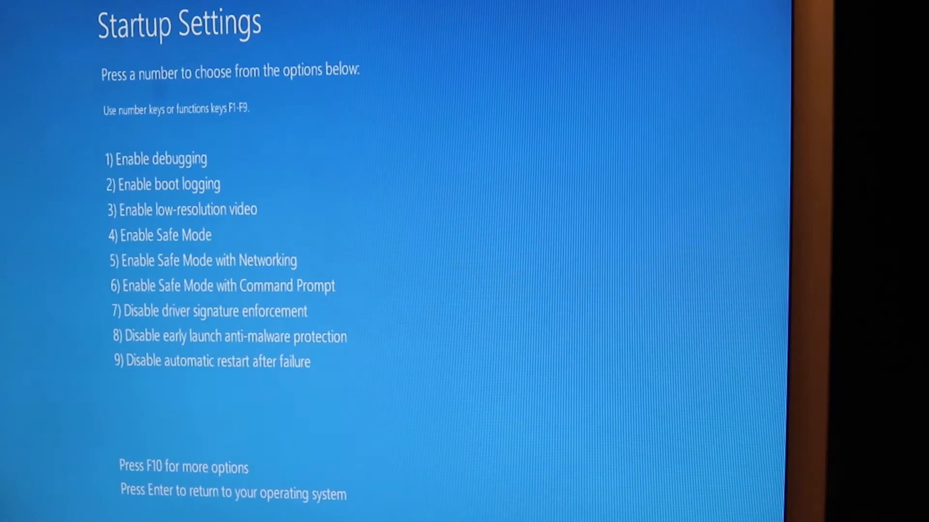